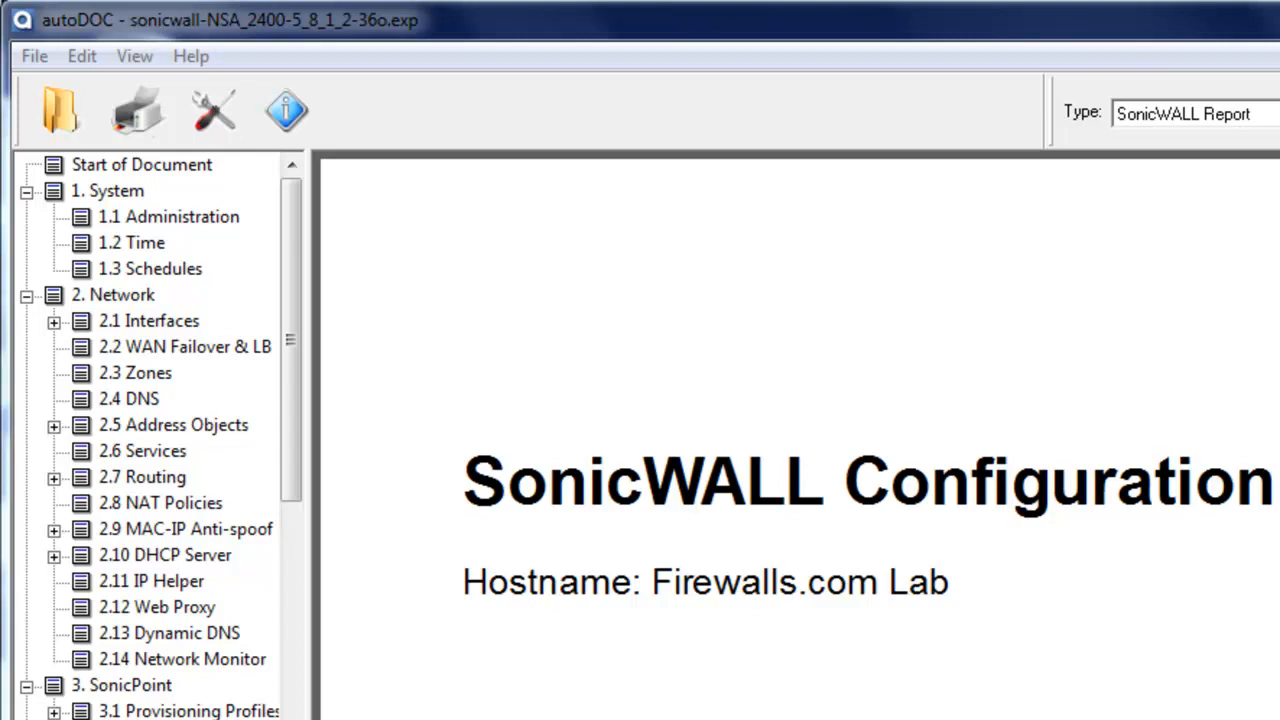
pyautogui.moveTo(596, 330)
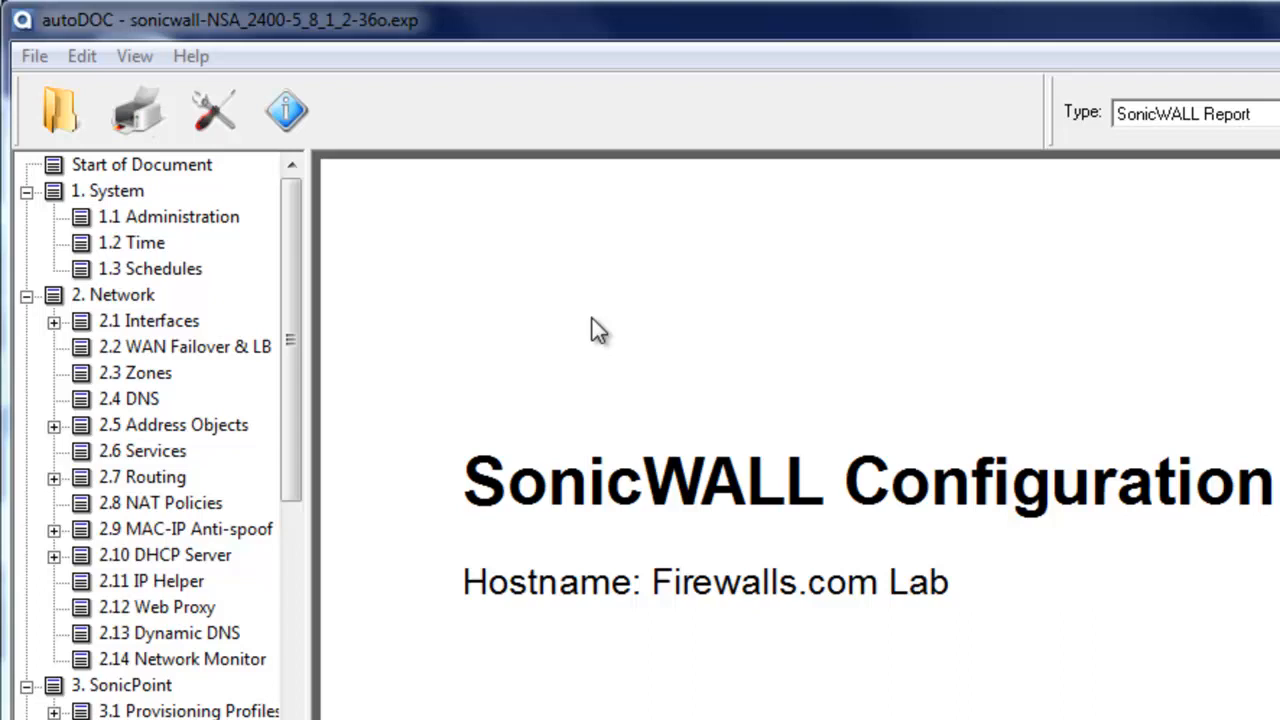
pyautogui.moveTo(144, 320)
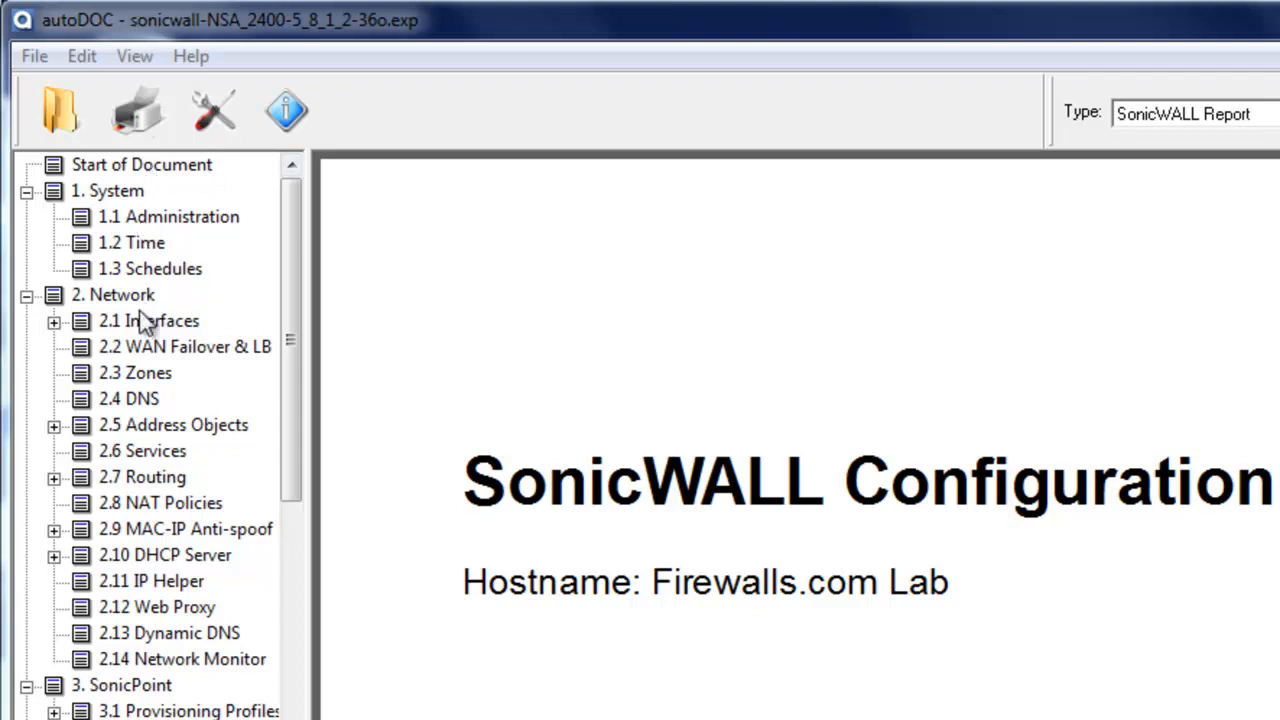
pyautogui.moveTo(158, 644)
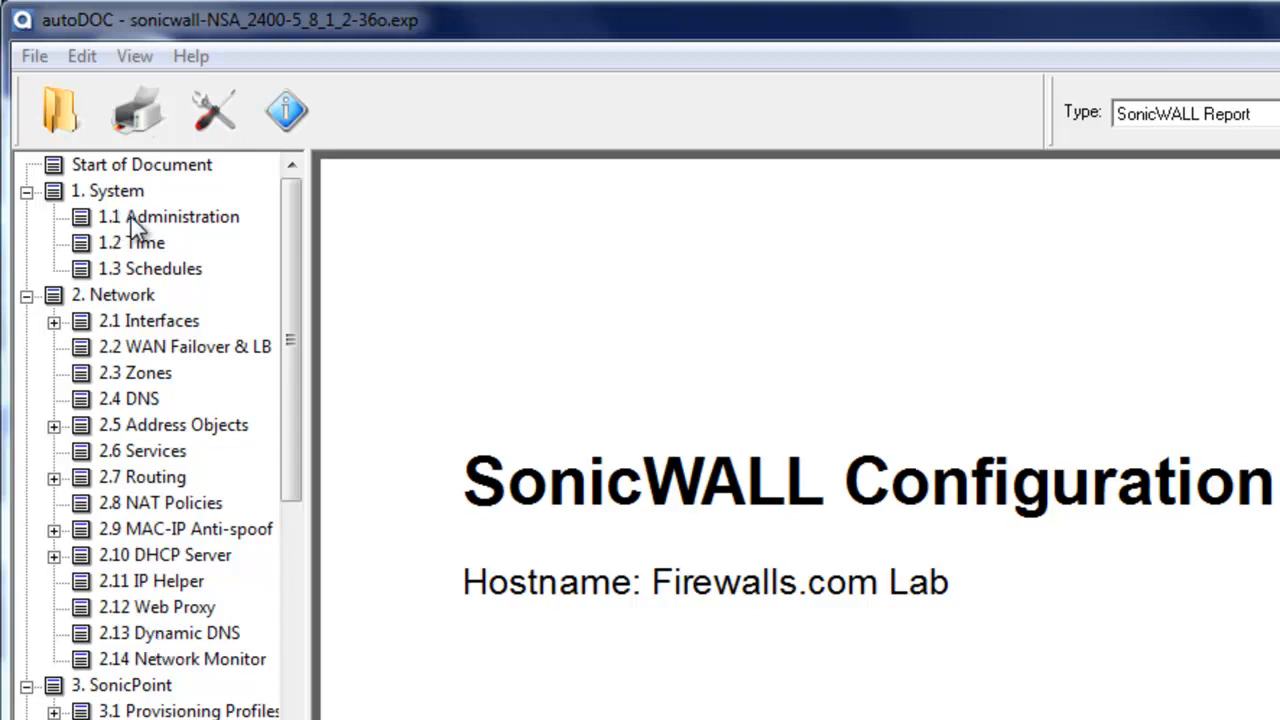
# - View the 1.1 Administration section's login lockout, administrator and web management settings
pyautogui.click(168, 216)
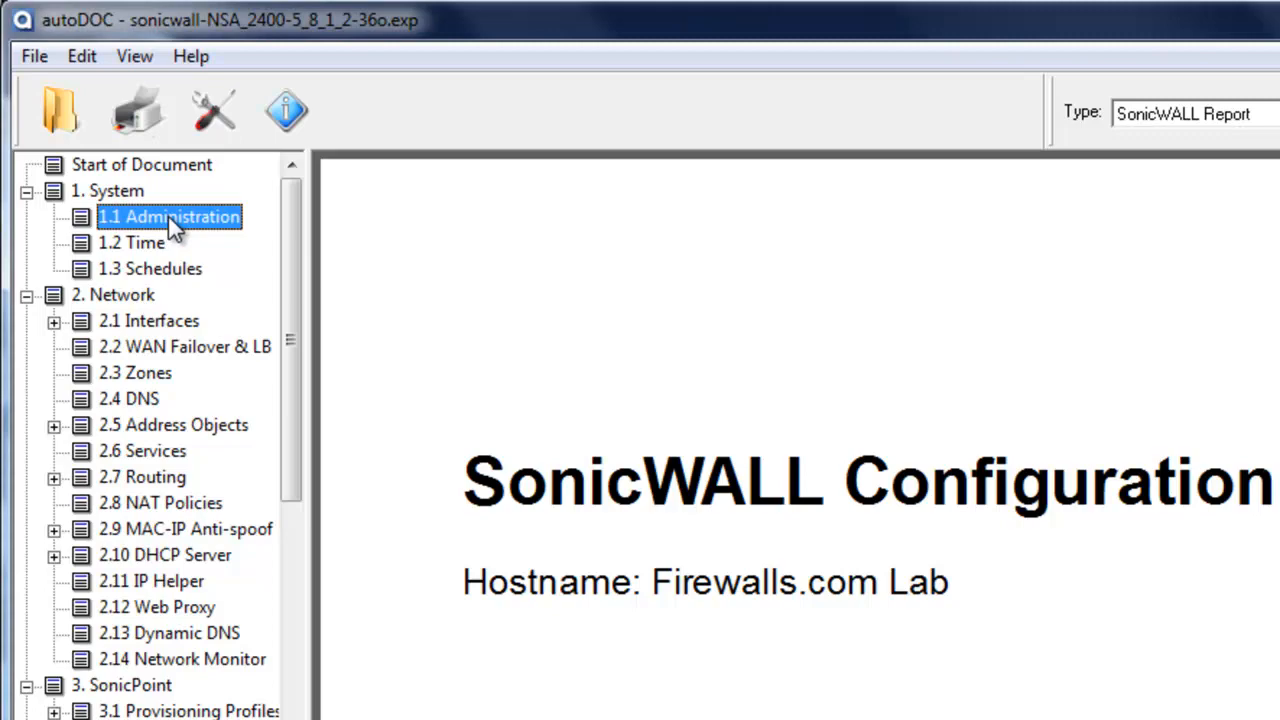
pyautogui.click(168, 216)
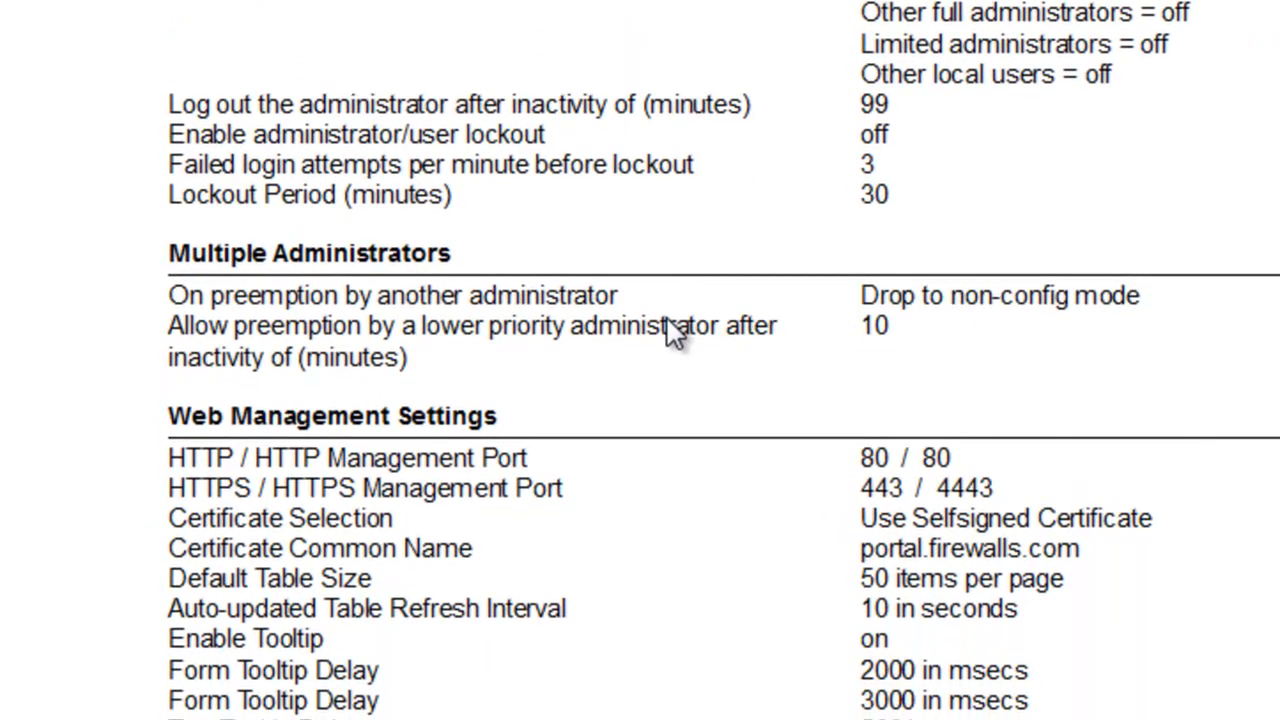
pyautogui.moveTo(550, 600)
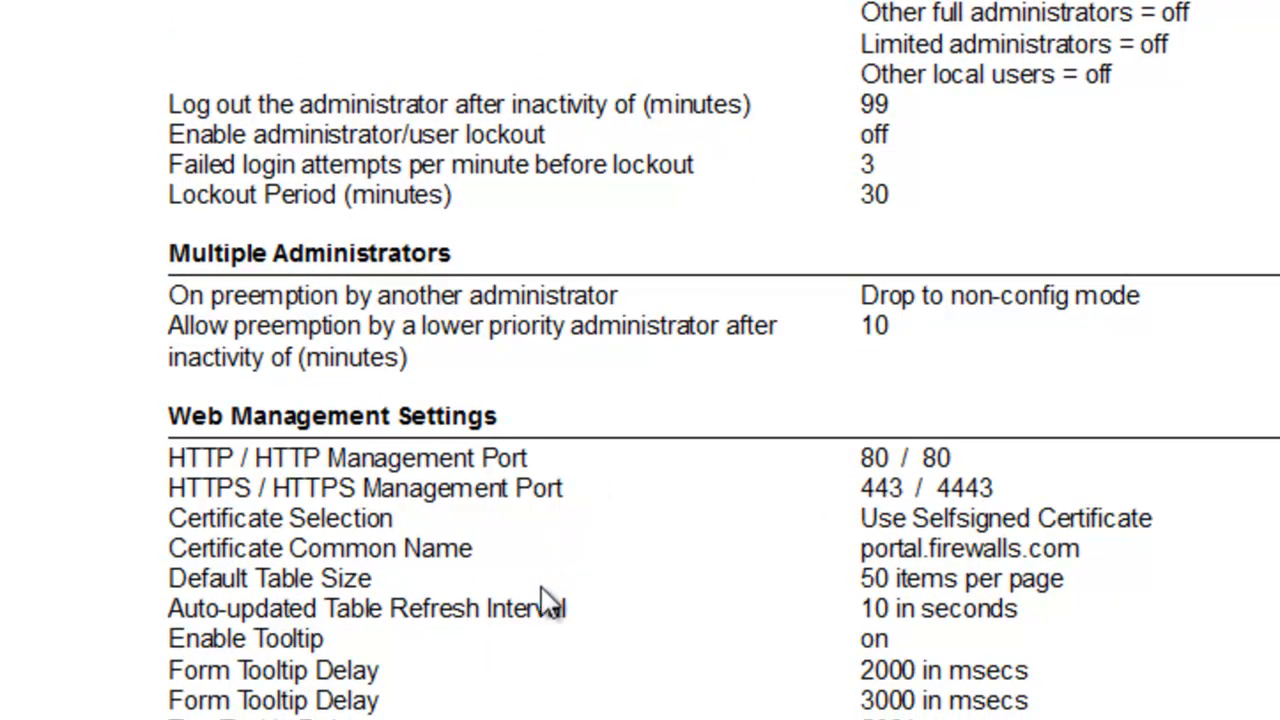
pyautogui.scroll(-3)
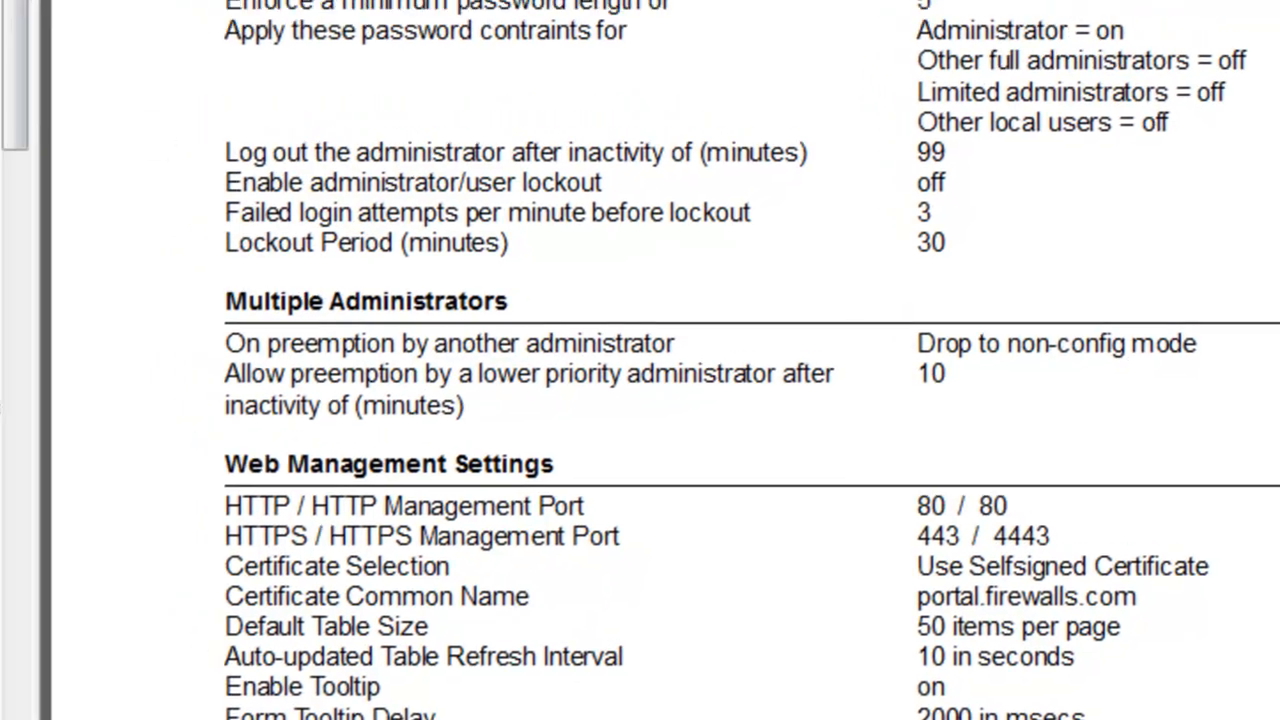
# - Show the 2.1 Interfaces table listing X0–X5 with their zones and IP addresses
pyautogui.click(138, 188)
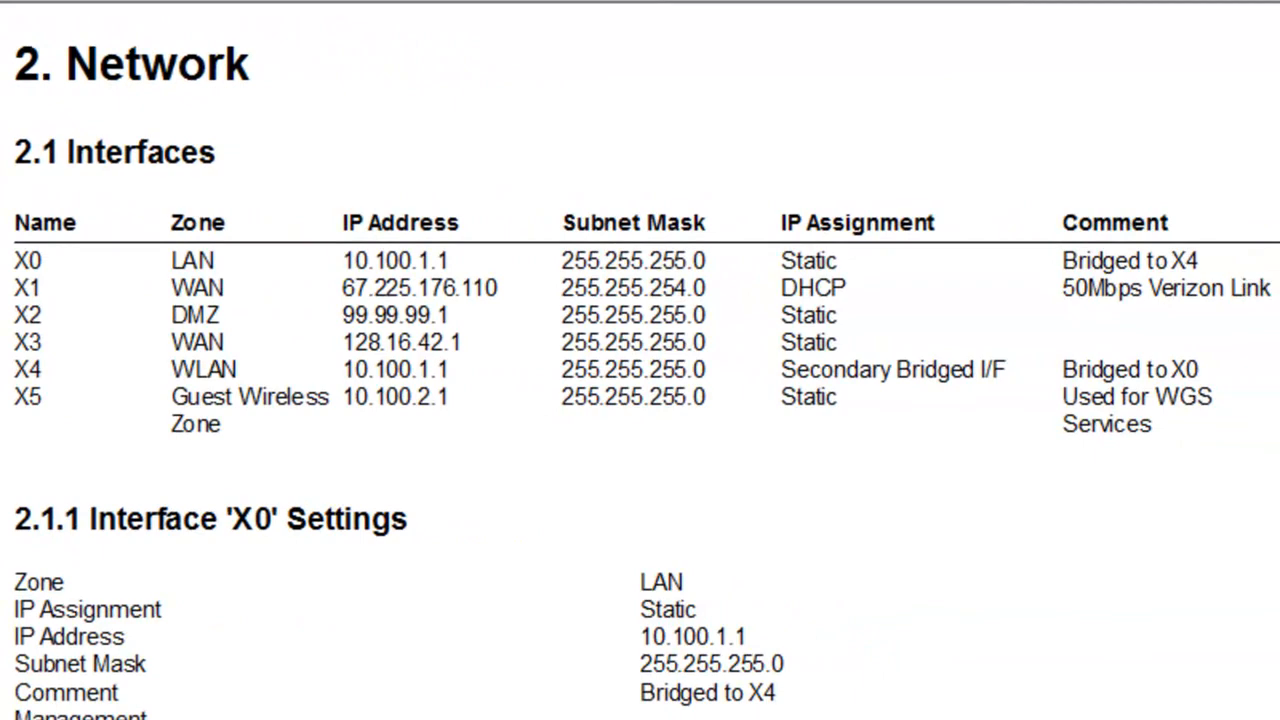
pyautogui.moveTo(56, 398)
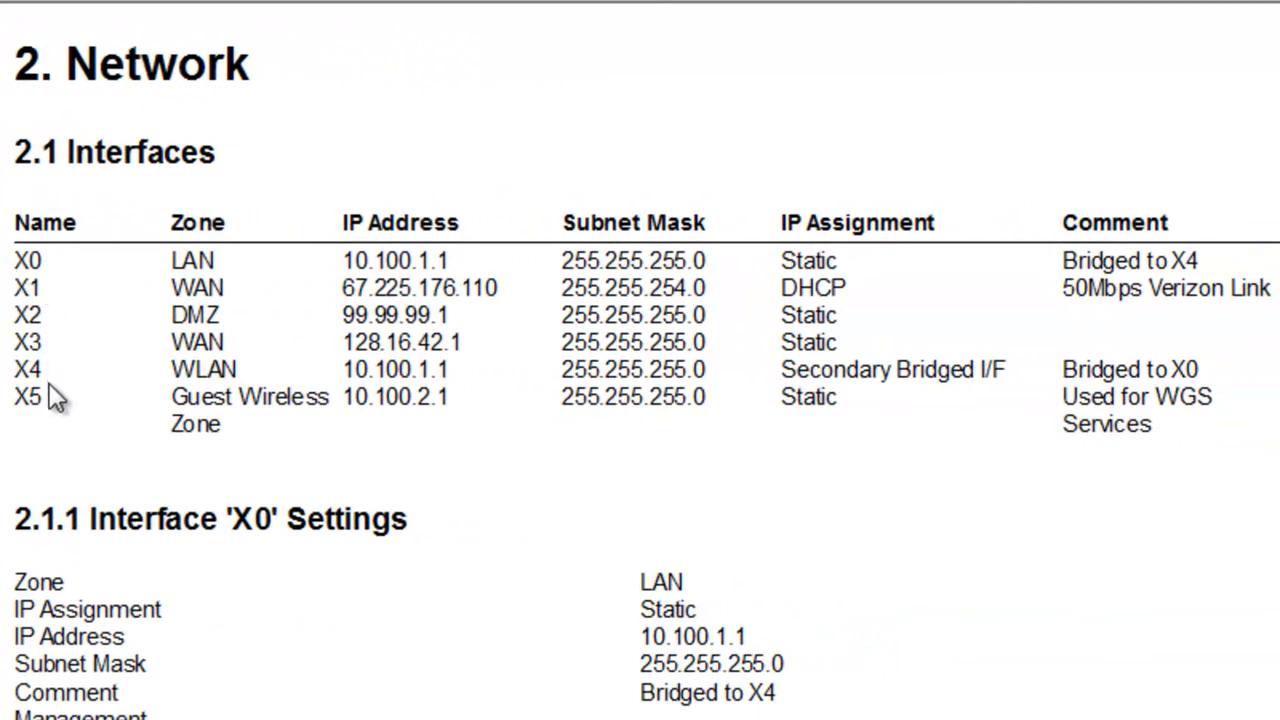
pyautogui.moveTo(948, 496)
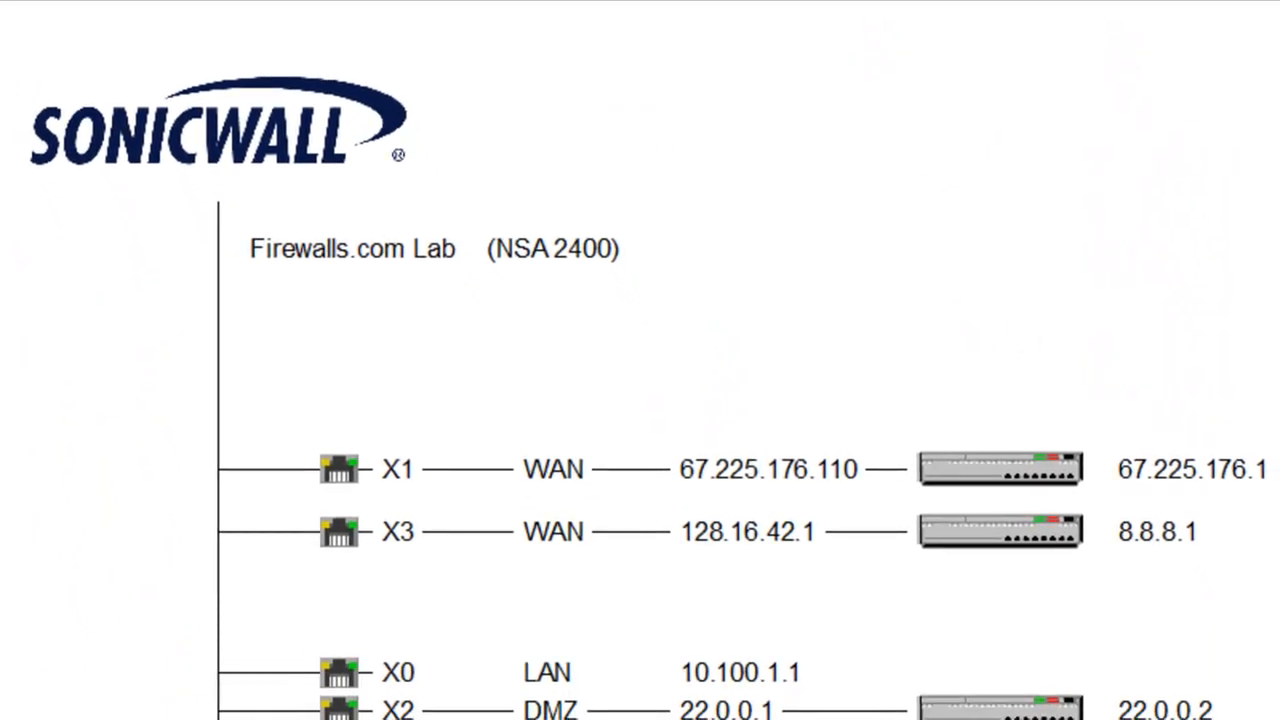
# - Scroll down to the Firewalls.com Lab NSA 2400 topology diagram showing X0–X5
pyautogui.scroll(-3)
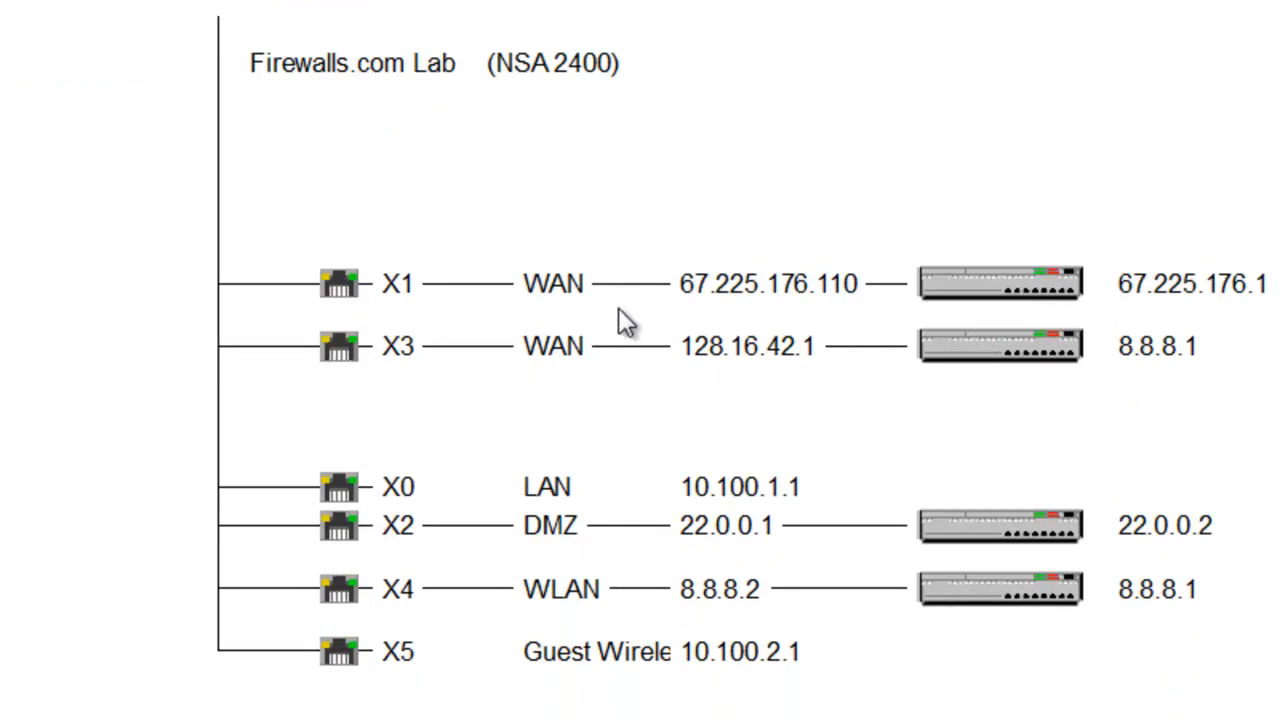
pyautogui.moveTo(610, 404)
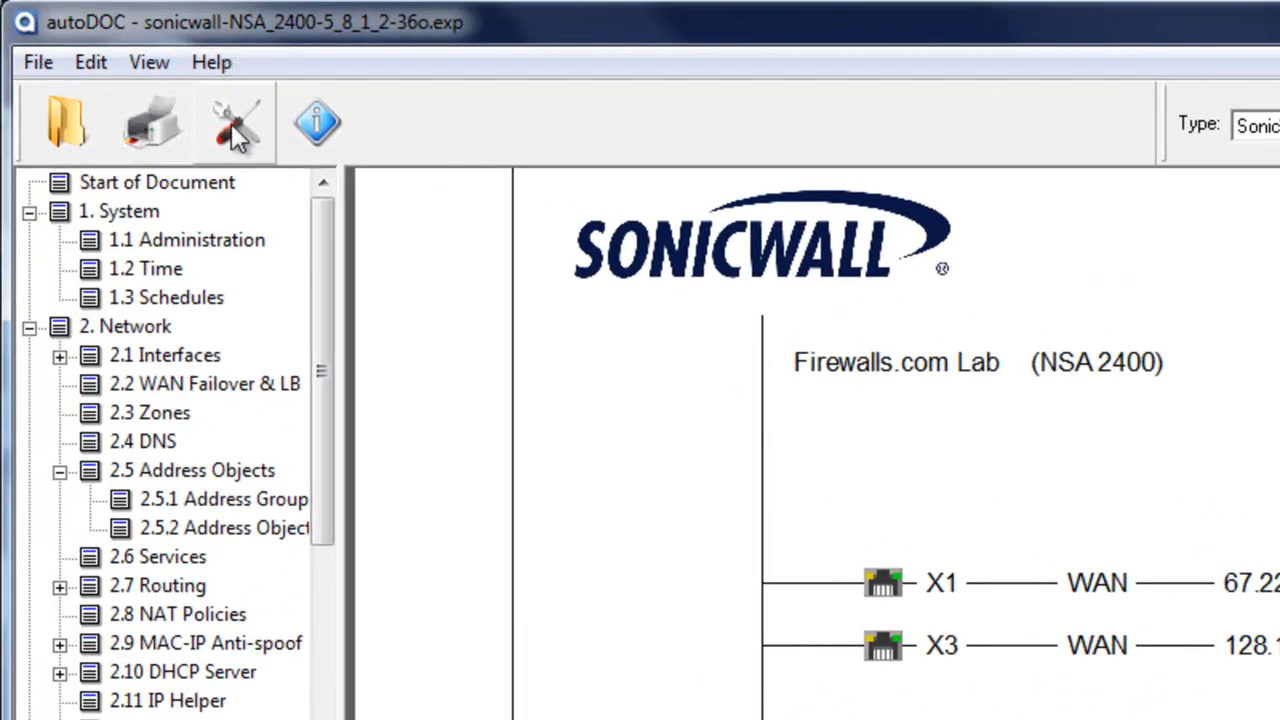
pyautogui.moveTo(236, 124)
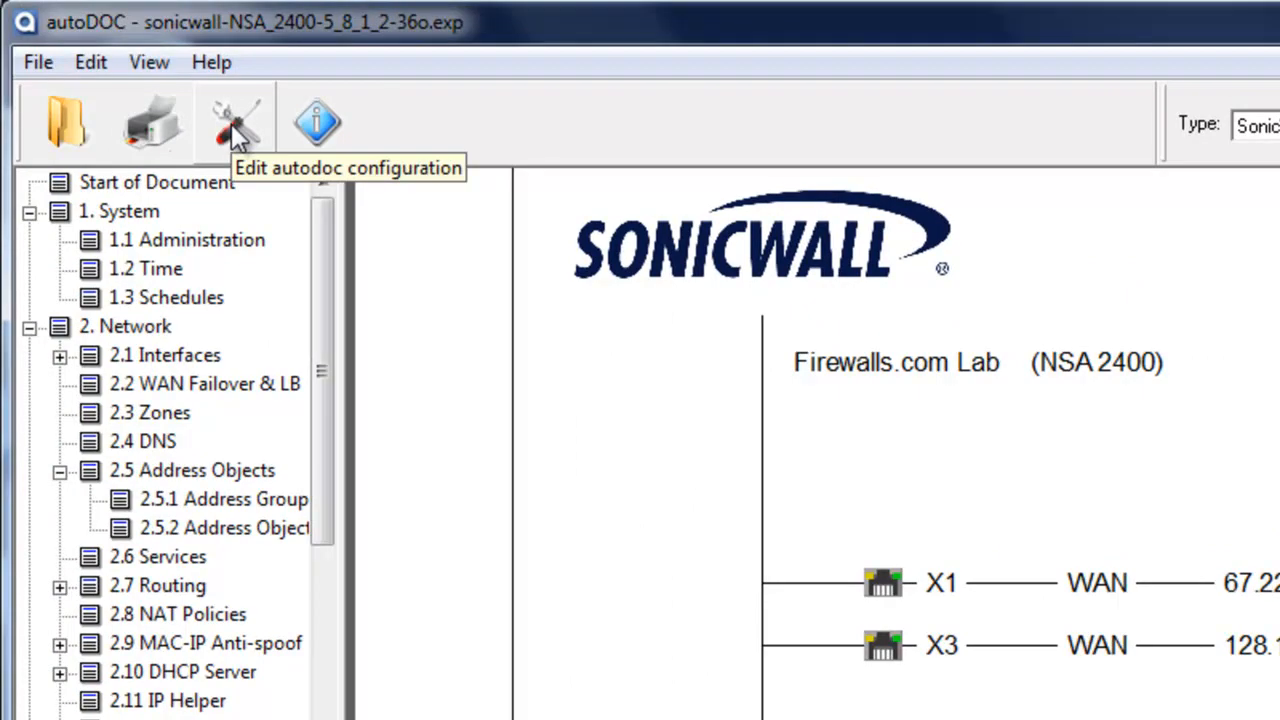
# - Review the cover's Title and Cover Text in the report configuration and accept them unchanged
pyautogui.click(236, 122)
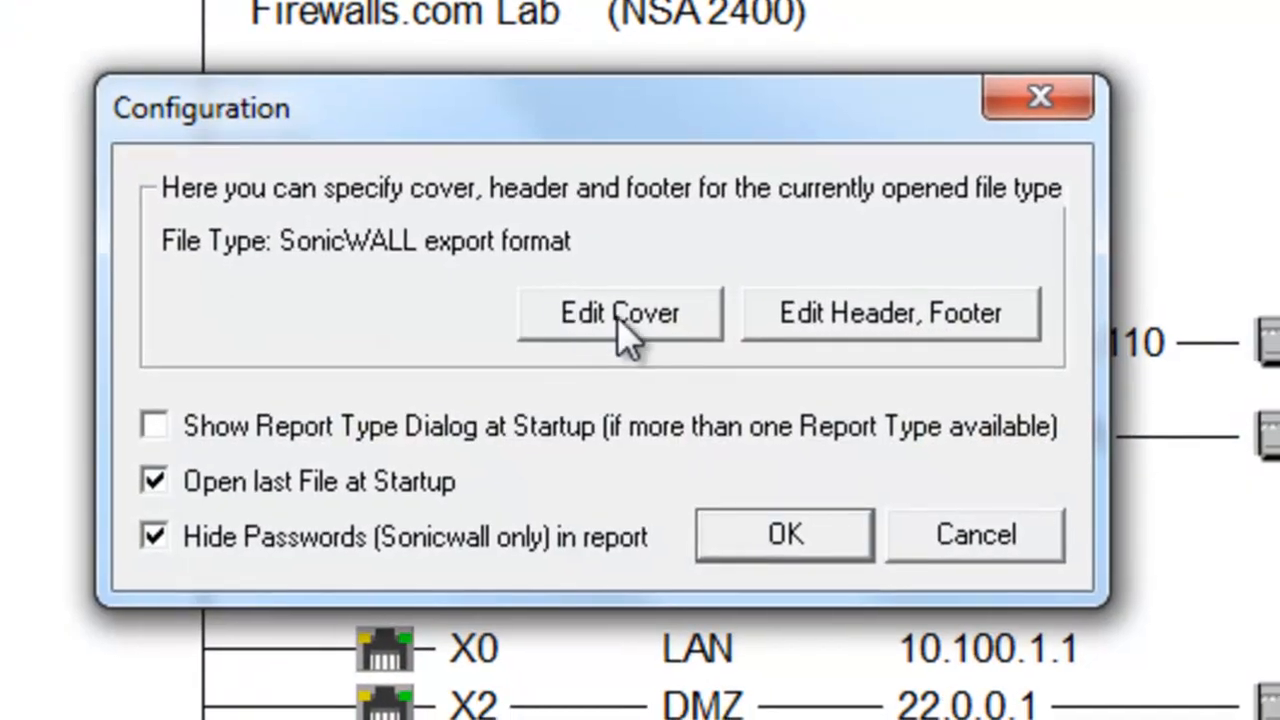
pyautogui.click(620, 312)
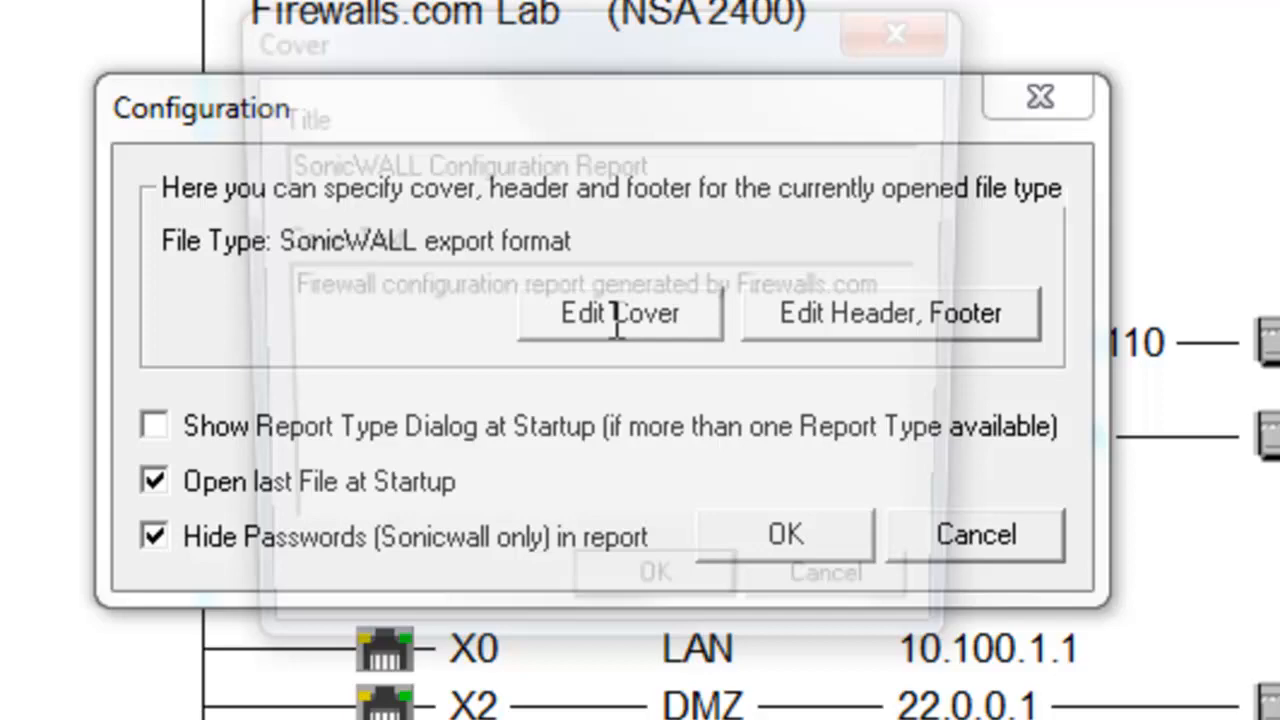
pyautogui.click(620, 312)
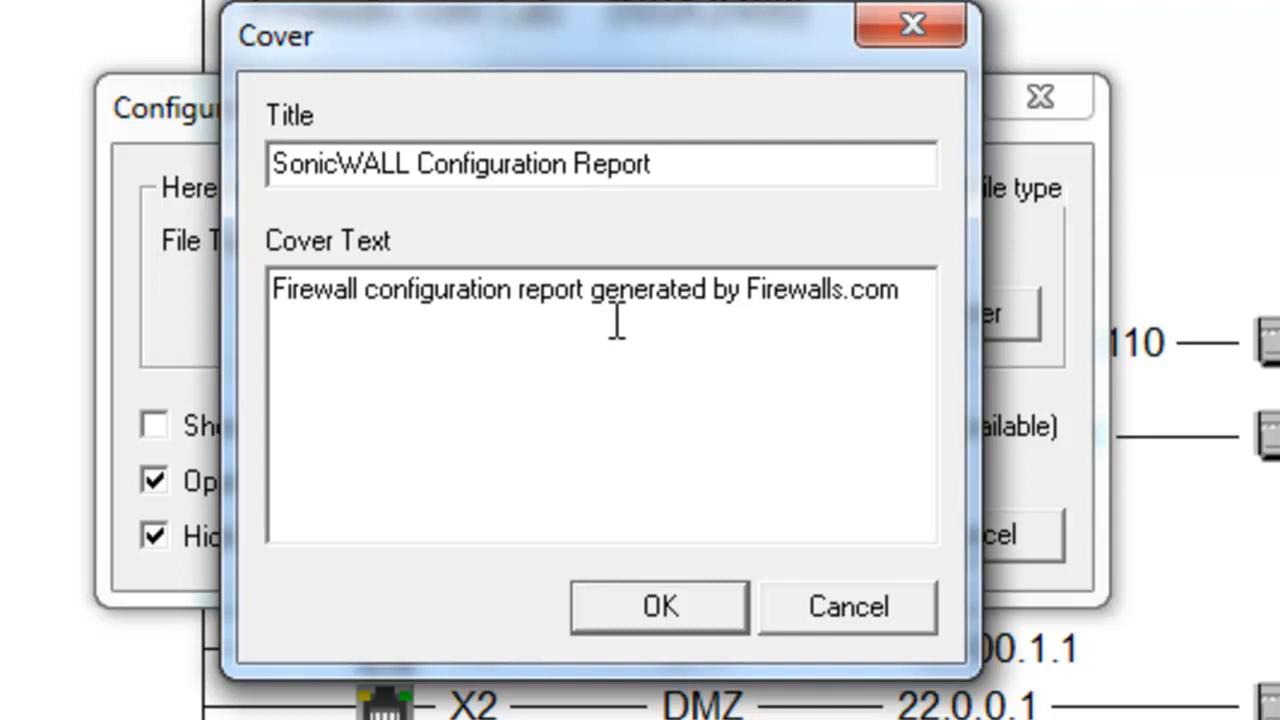
pyautogui.moveTo(708, 164)
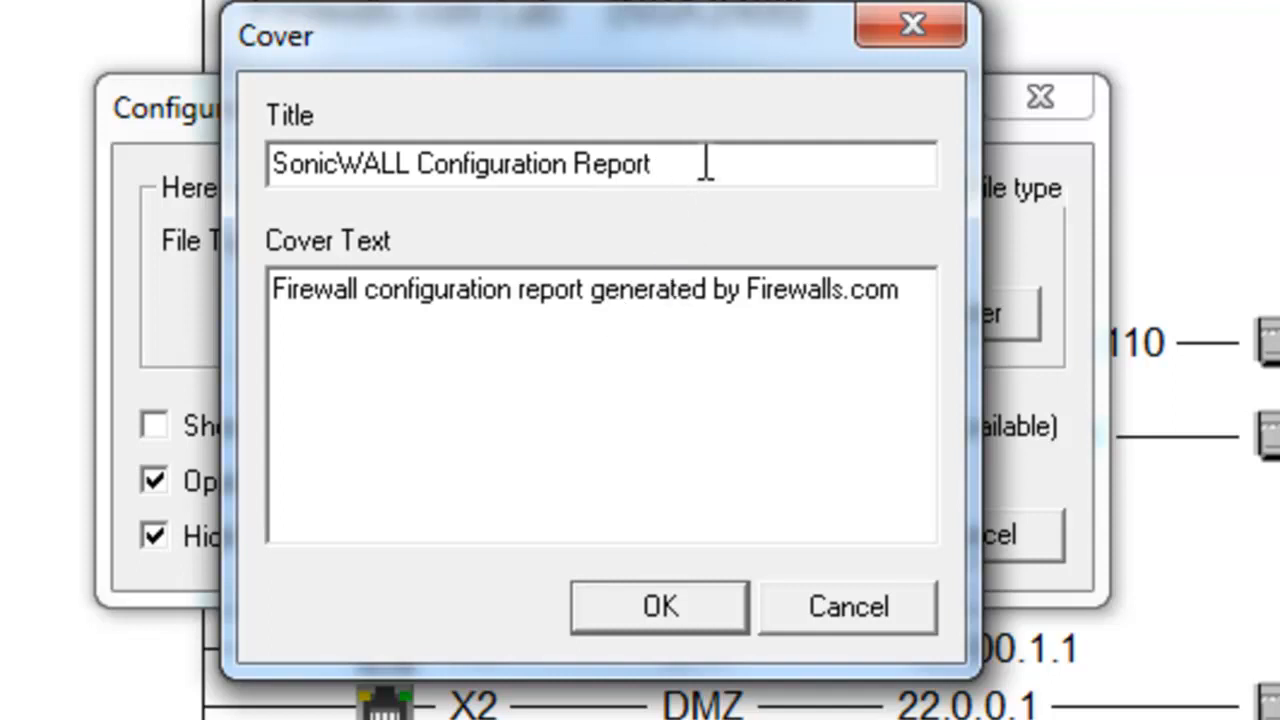
pyautogui.moveTo(668, 368)
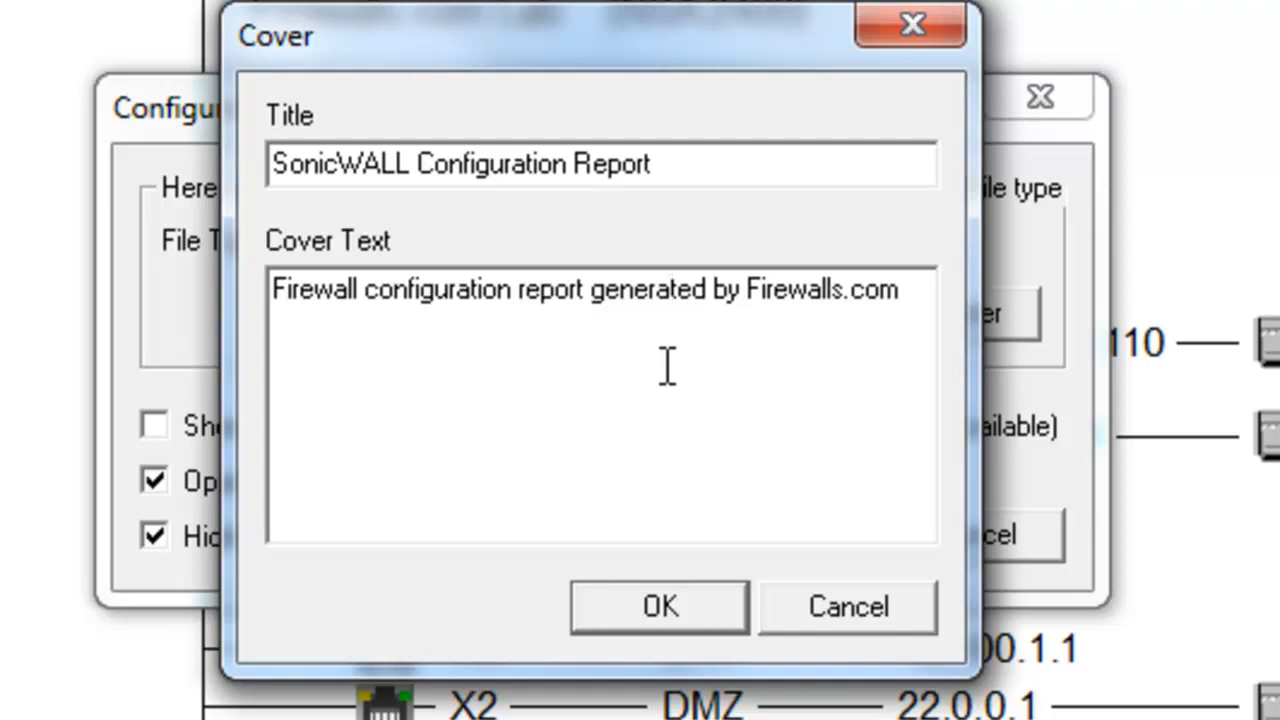
pyautogui.click(668, 288)
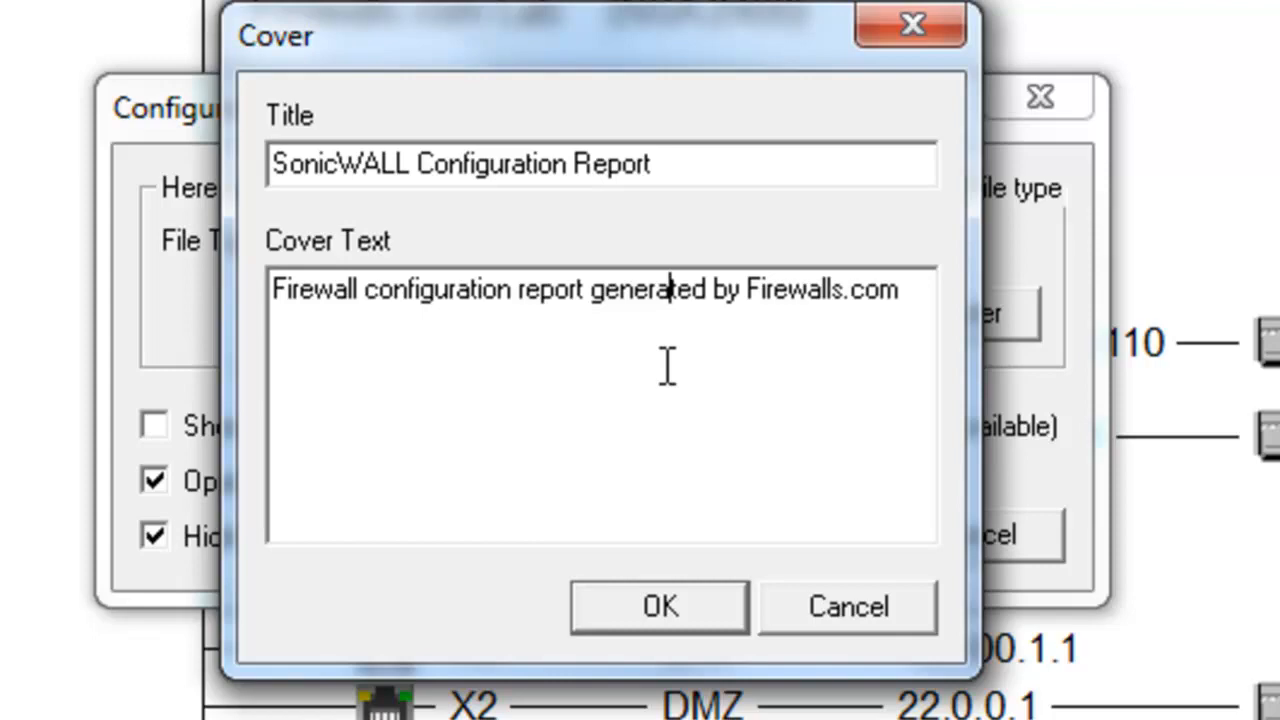
pyautogui.moveTo(676, 398)
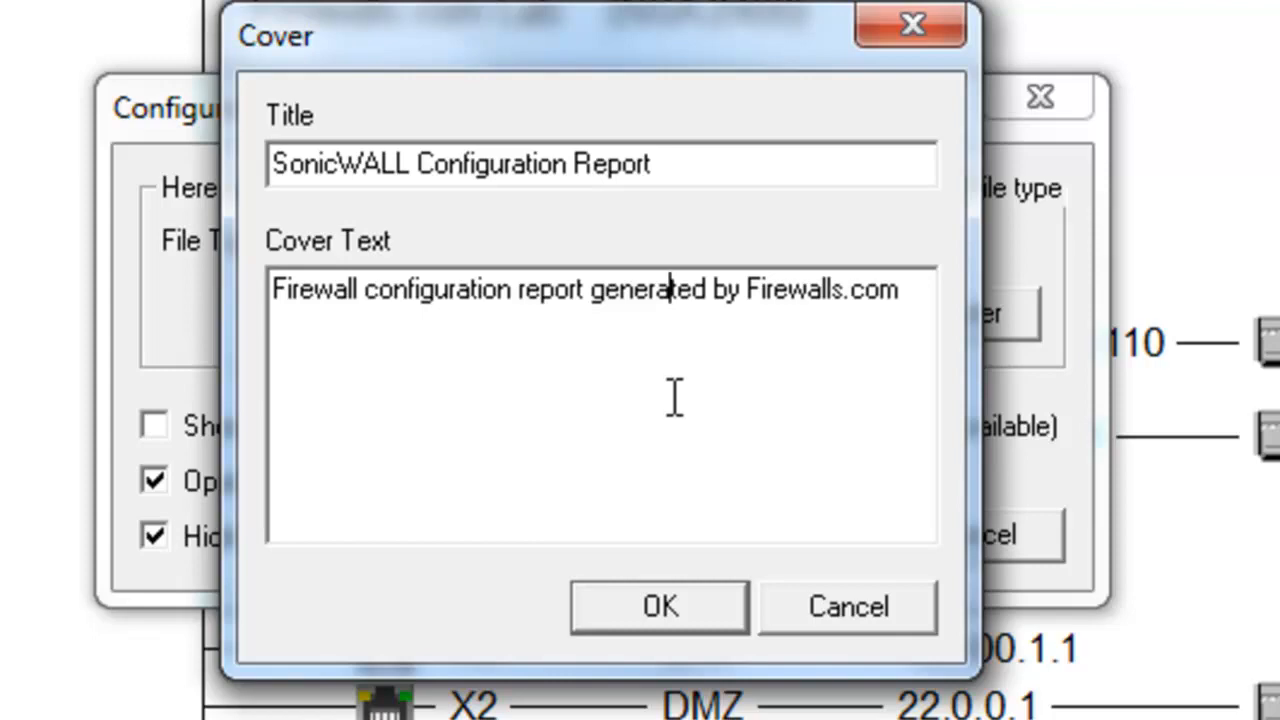
pyautogui.click(660, 606)
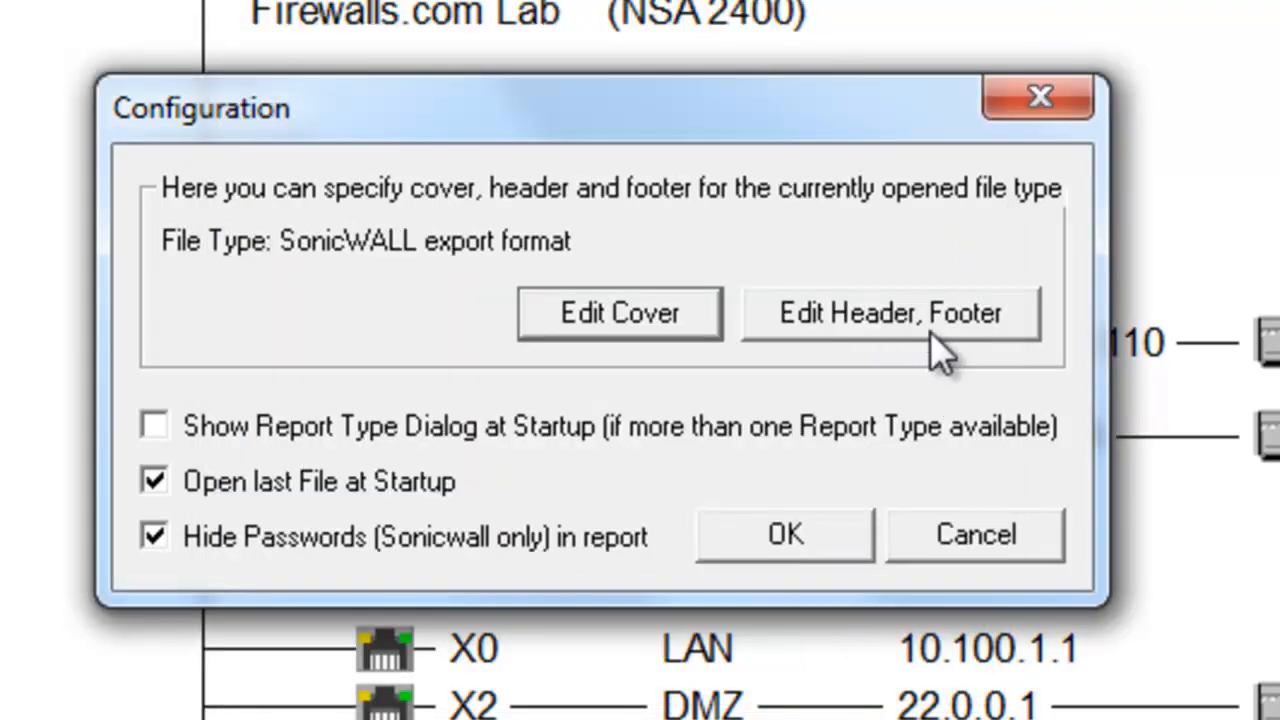
# - Review the page header and footer fields and accept them, returning to the report
pyautogui.click(890, 312)
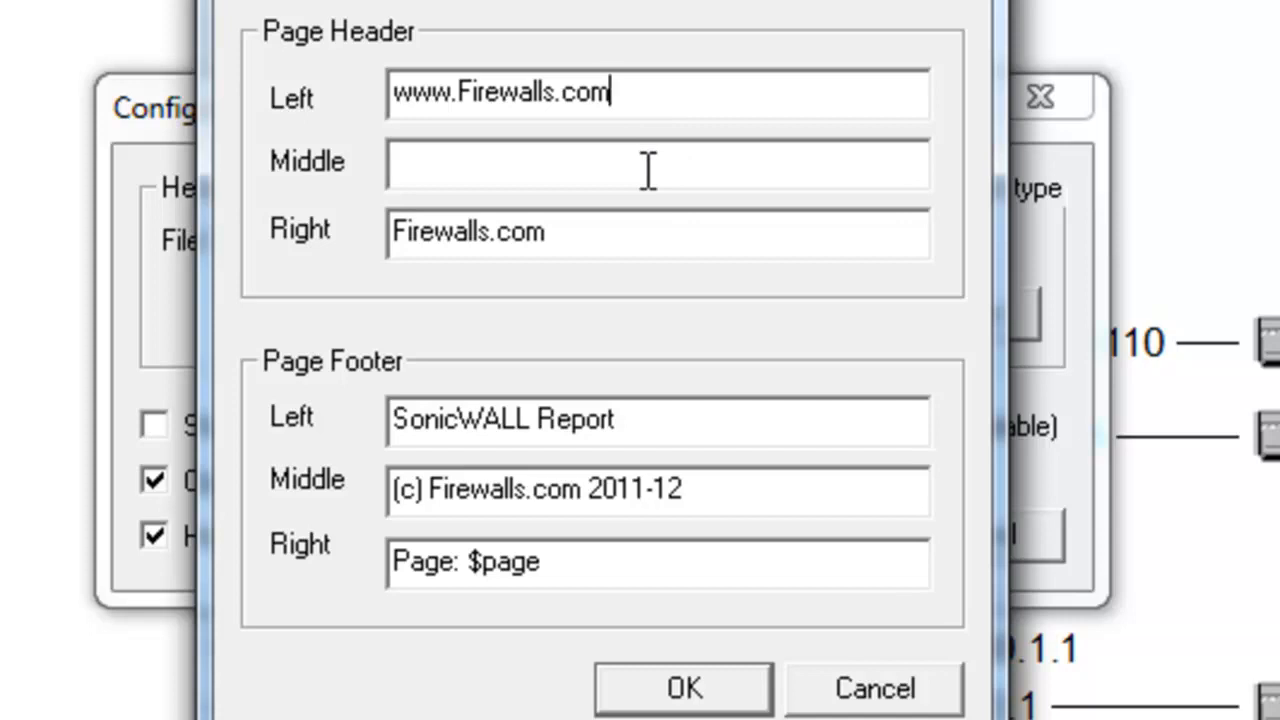
pyautogui.moveTo(664, 556)
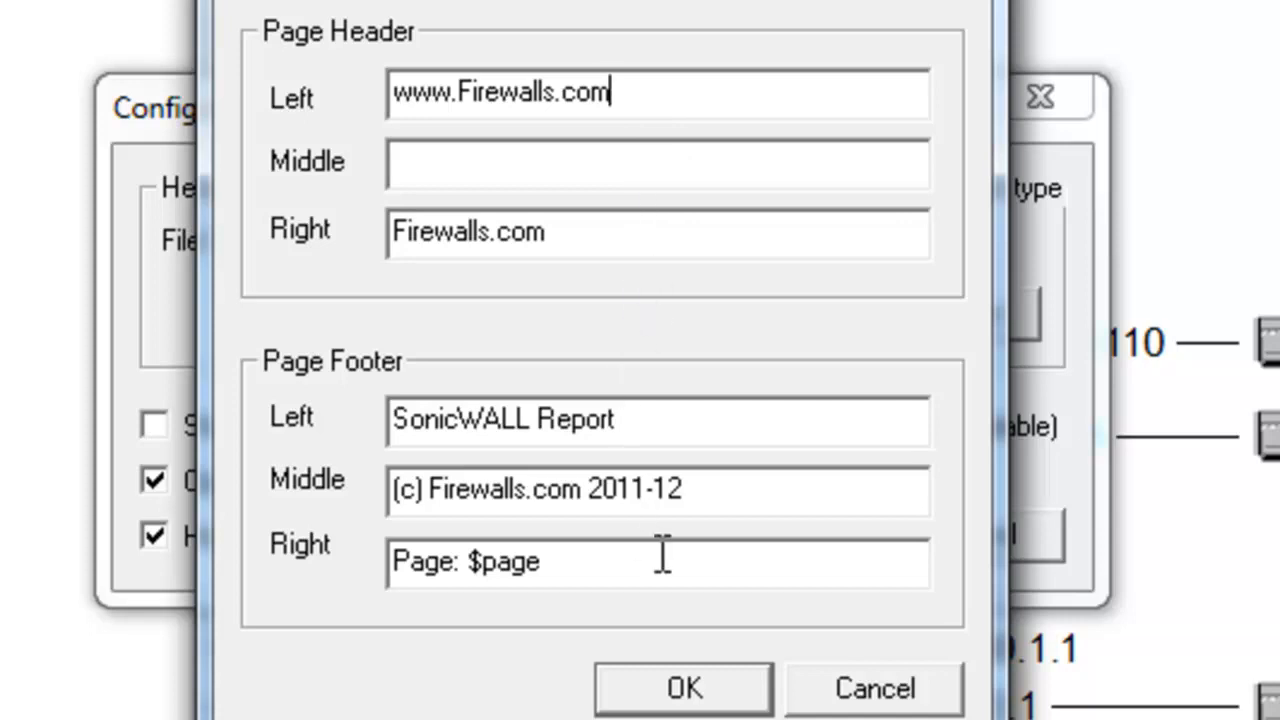
pyautogui.click(684, 688)
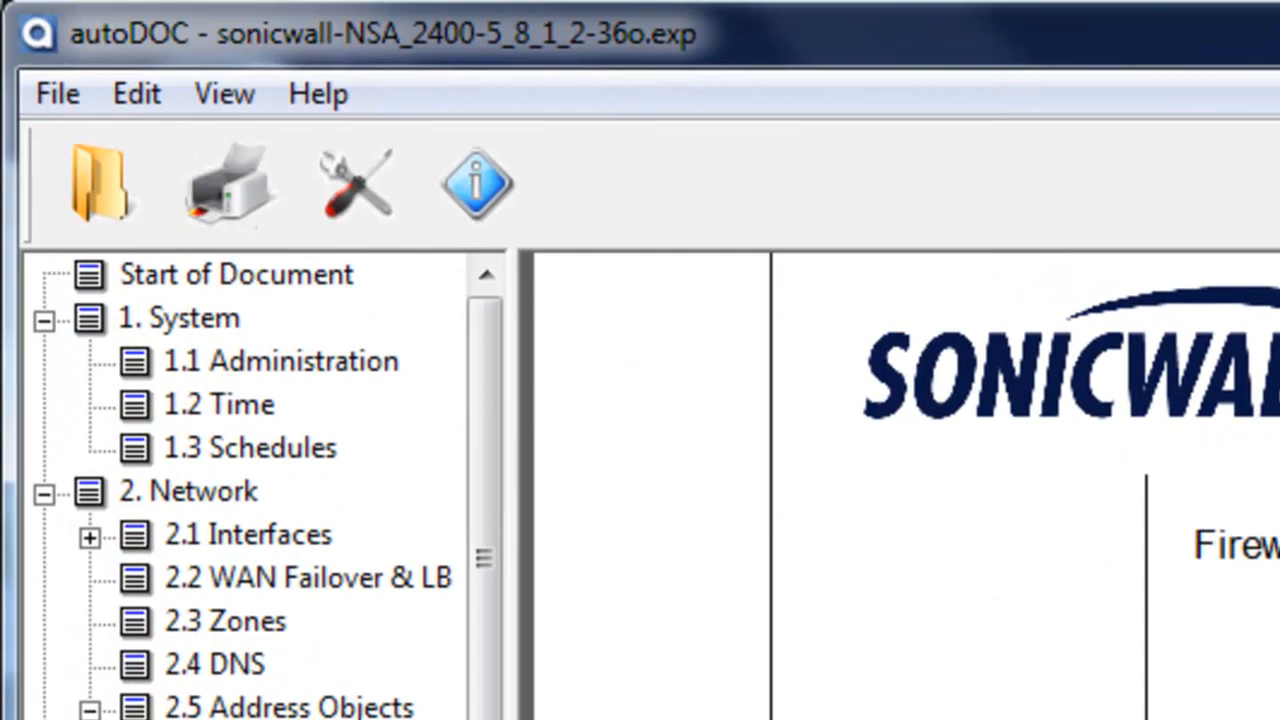
pyautogui.moveTo(56, 94)
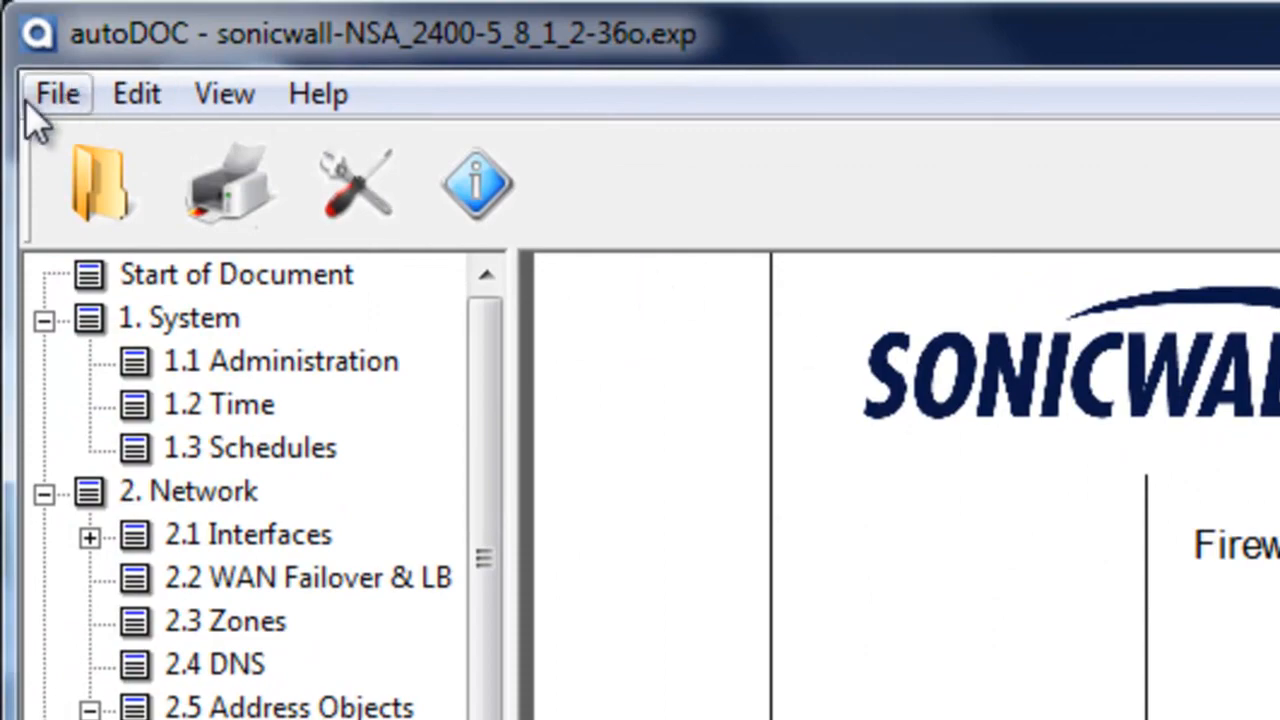
# - Start Export Report As with the Hypertext Markup Language (*.html) file type
pyautogui.click(56, 94)
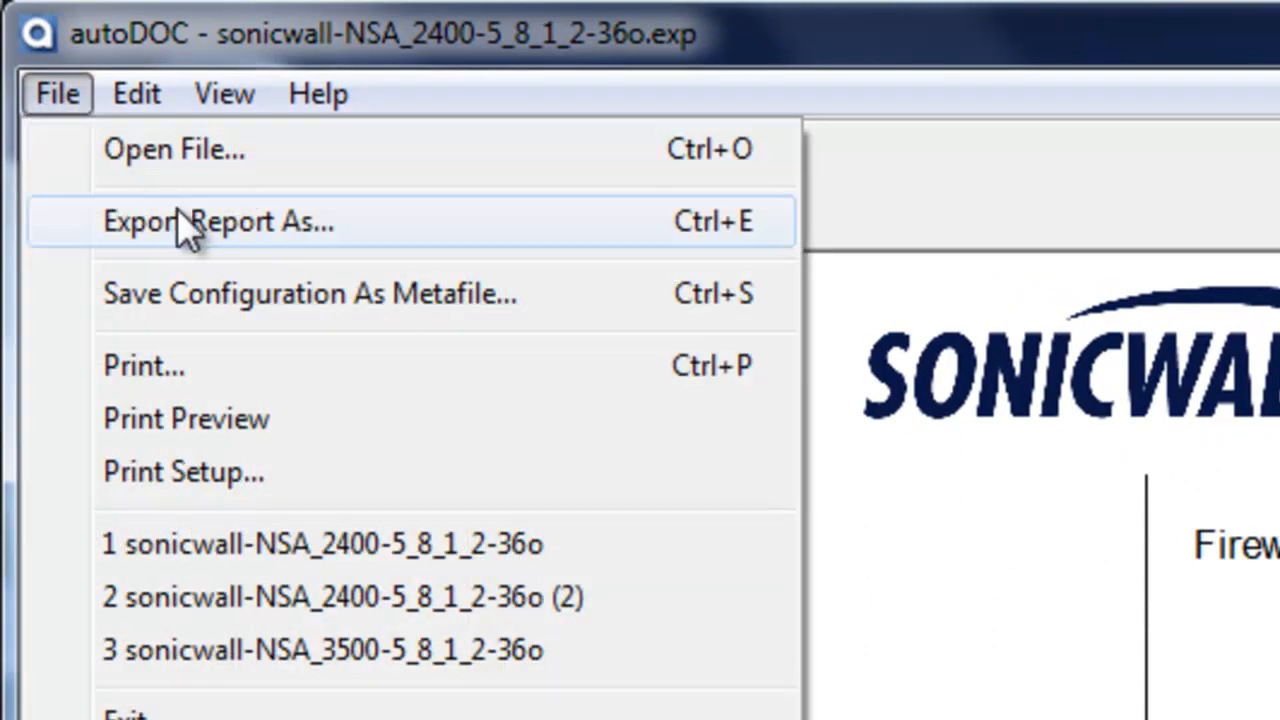
pyautogui.click(218, 220)
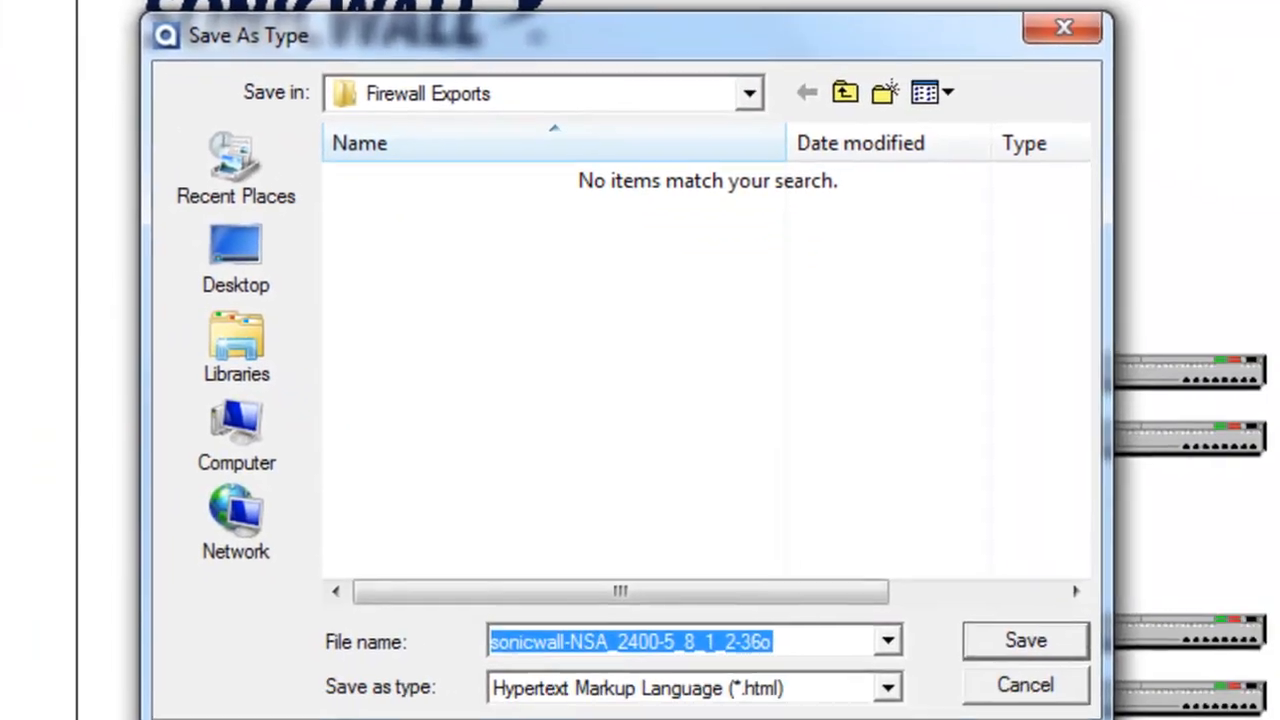